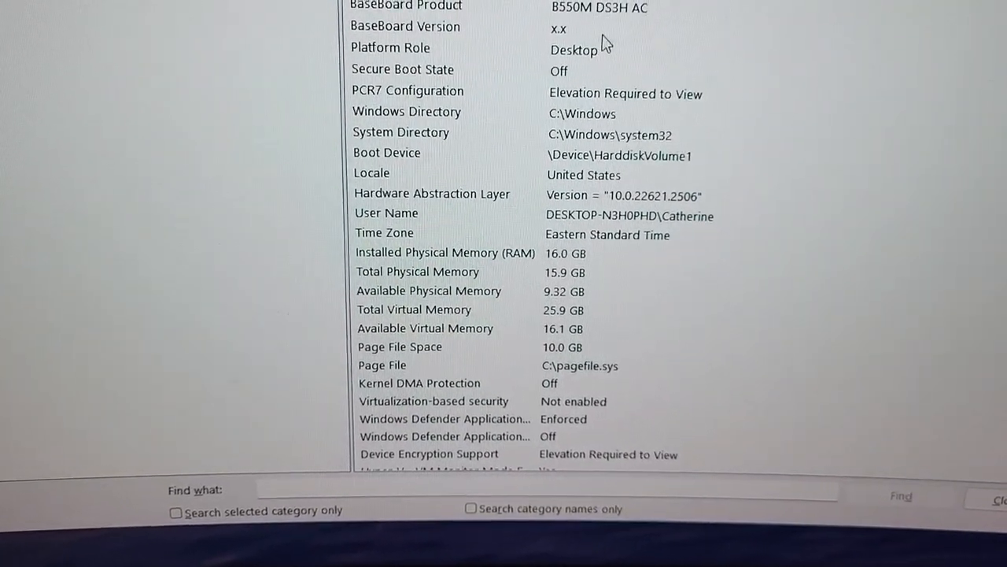
# Confirm in System Information that Secure Boot State reads Off.
pyautogui.click(409, 69)
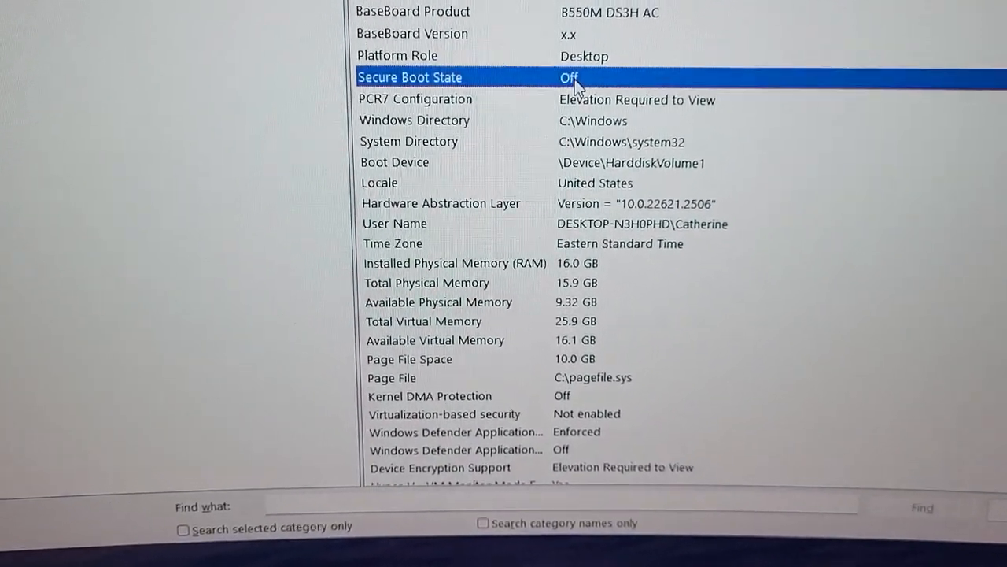
pyautogui.scroll(3)
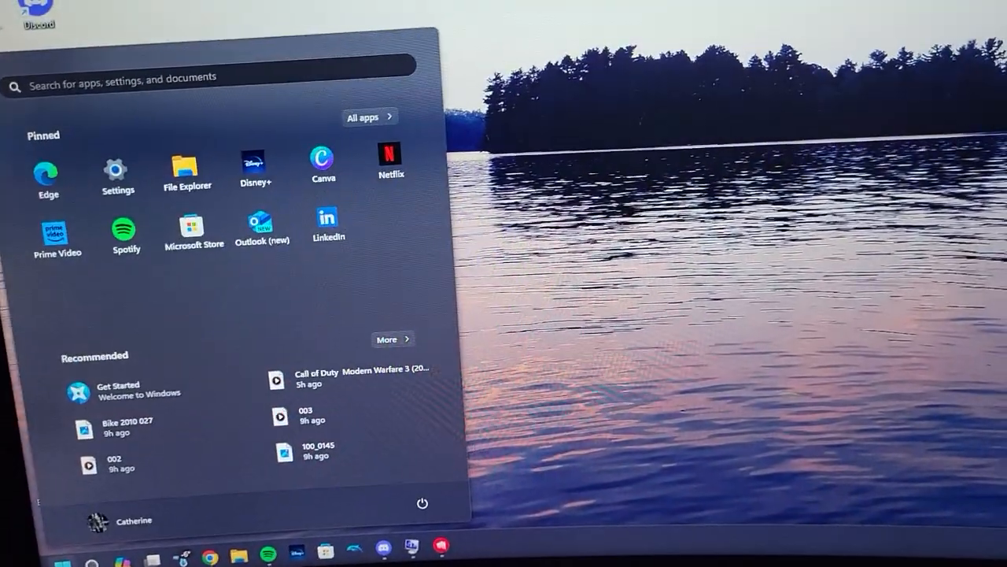
# Search Start for 'reset this PC' and open that recovery setting.
pyautogui.write('reset this PC')
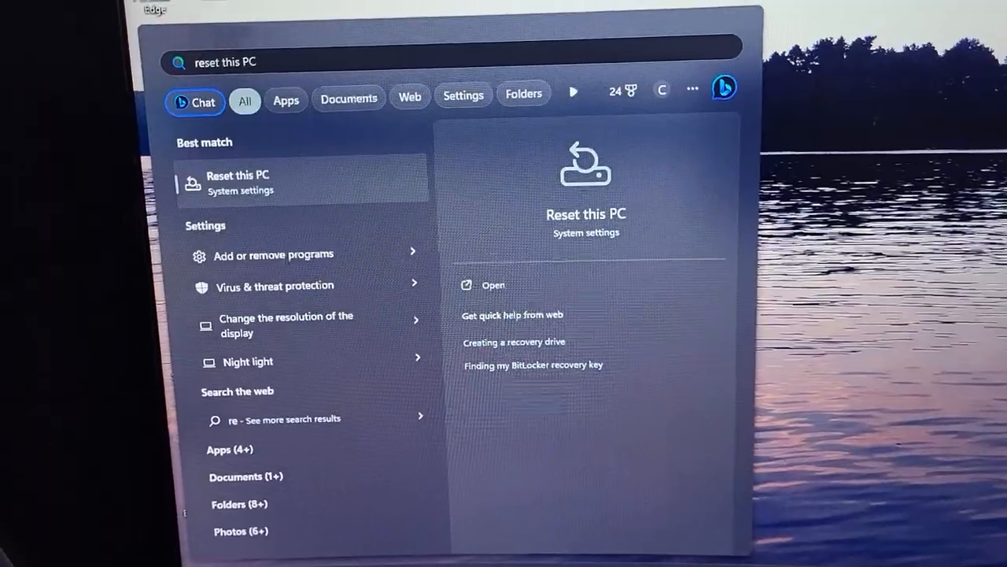
pyautogui.click(970, 122)
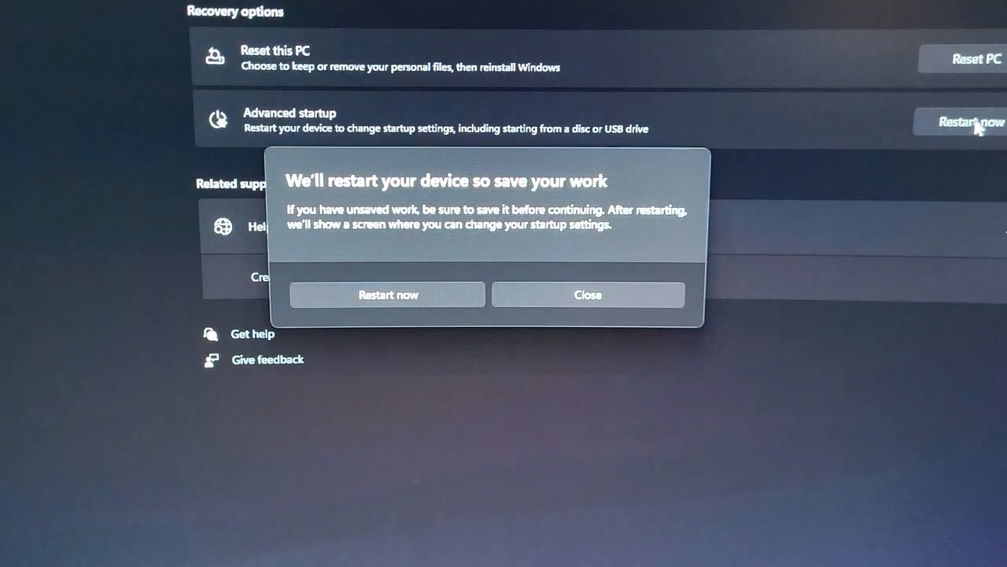
# Restart now under Advanced startup to boot into recovery options.
pyautogui.click(388, 295)
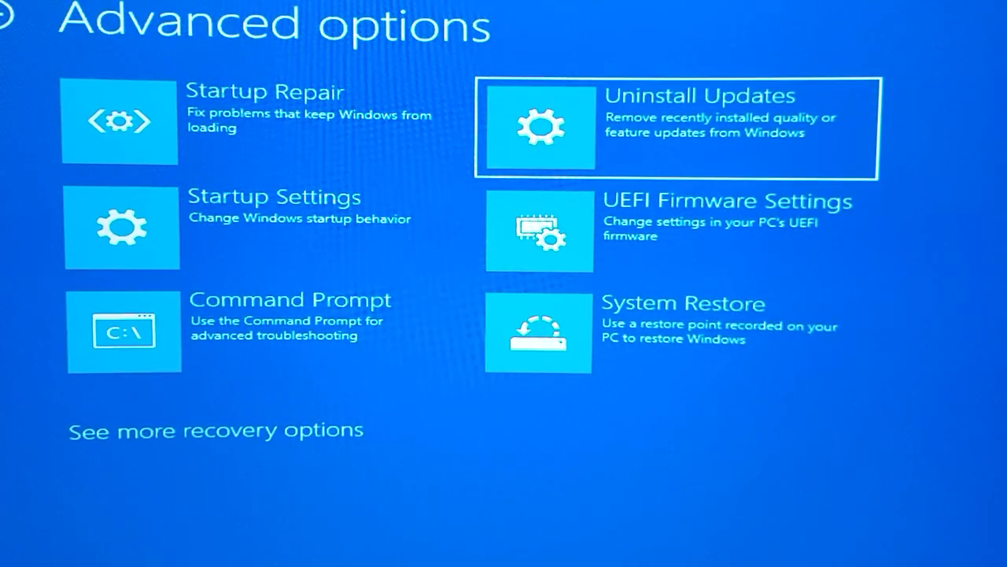
# Choose UEFI Firmware Settings and restart into the BIOS.
pyautogui.click(539, 228)
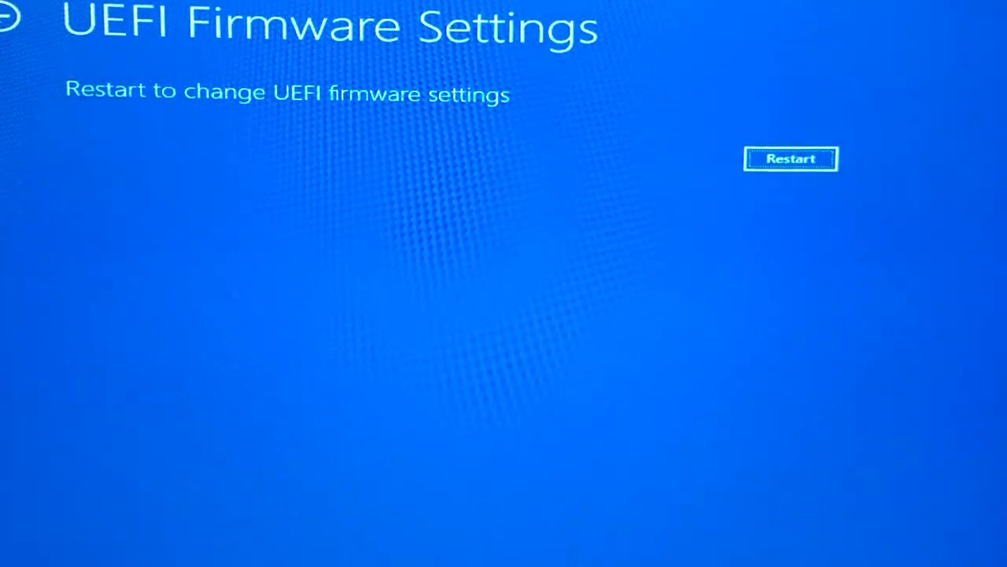
pyautogui.click(791, 158)
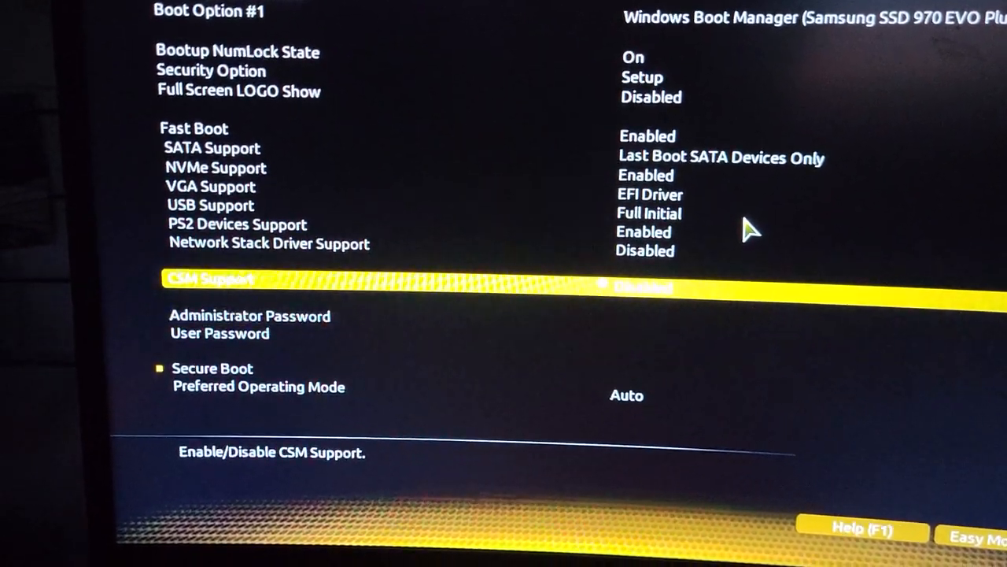
# Verify CSM Support is Disabled on the Boot tab and move to Secure Boot.
pyautogui.click(638, 284)
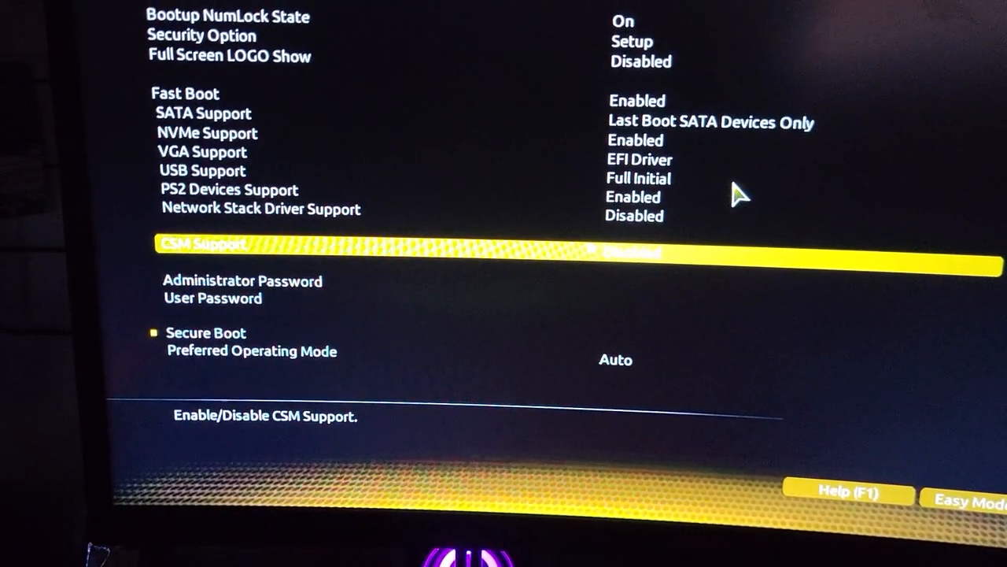
pyautogui.press('down')
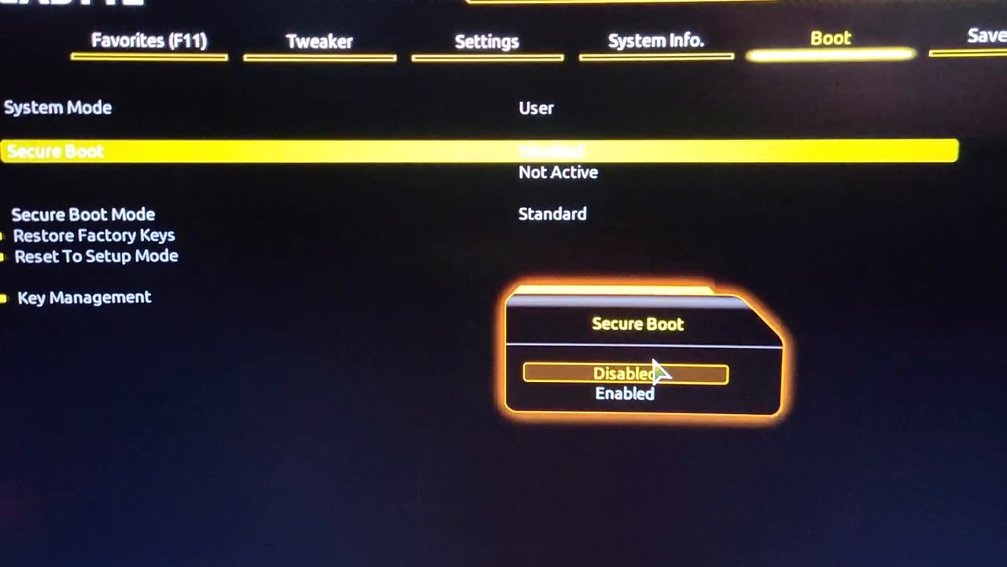
# Set Secure Boot to Enabled.
pyautogui.click(624, 372)
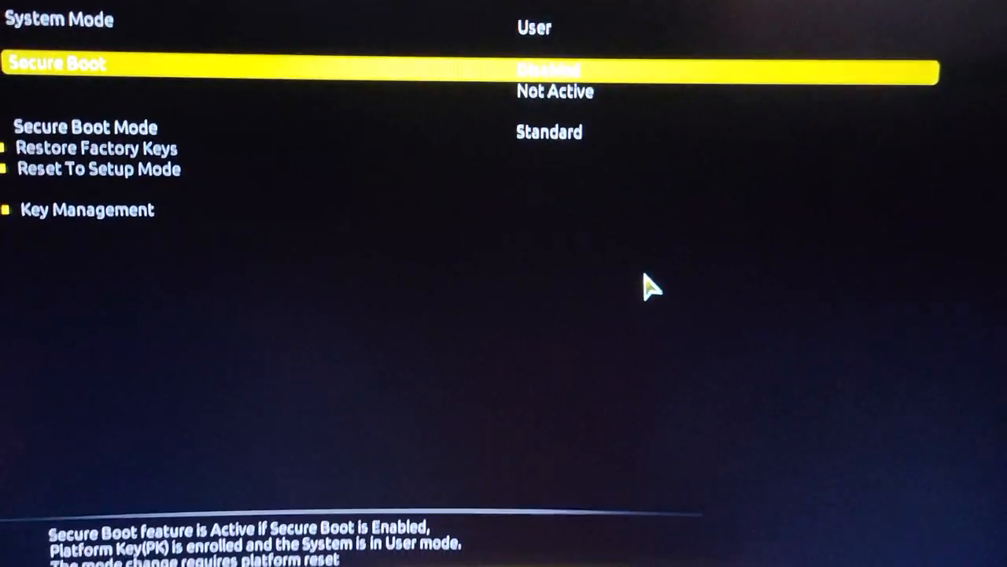
pyautogui.click(549, 69)
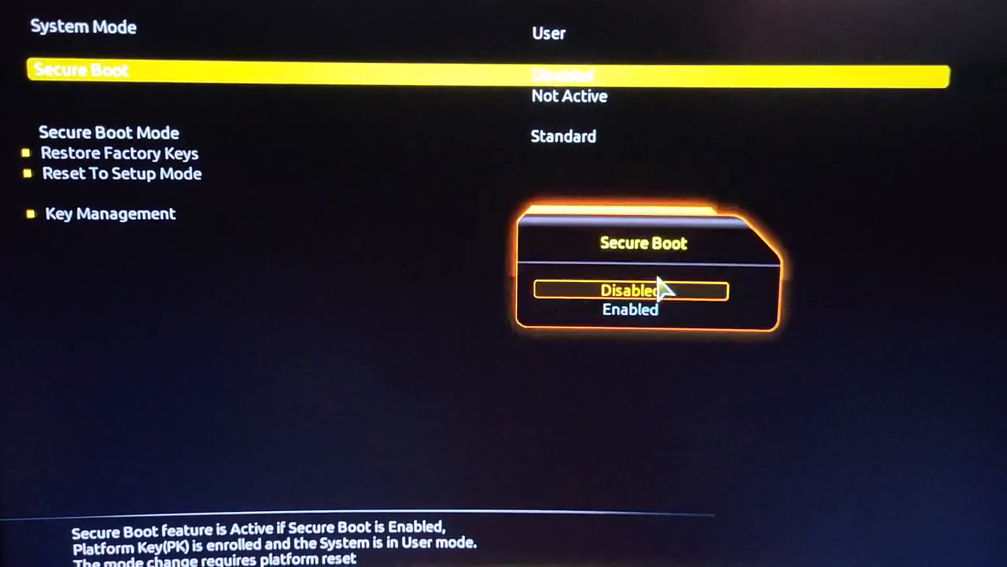
pyautogui.click(629, 309)
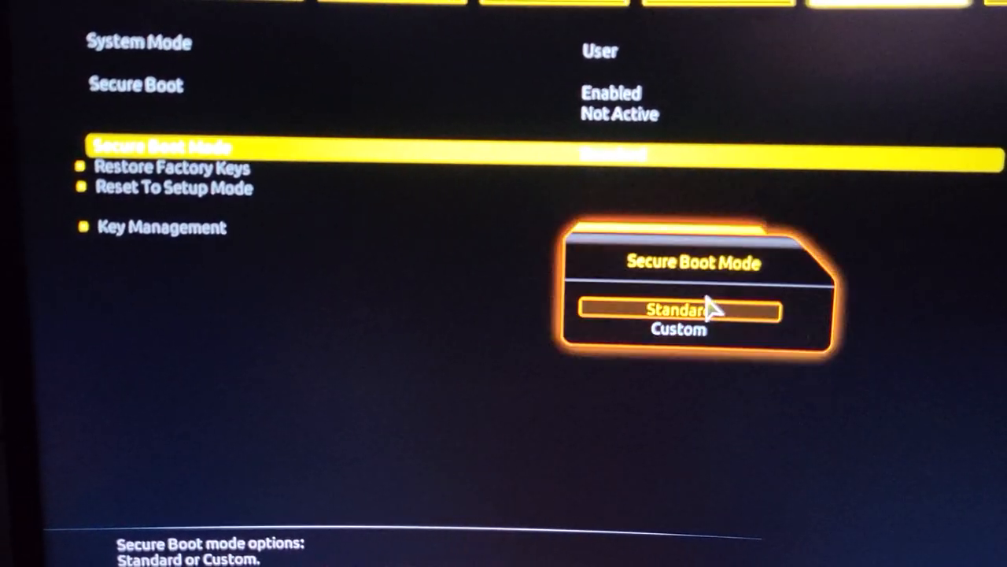
# Set Secure Boot Mode to Custom.
pyautogui.press('Down')
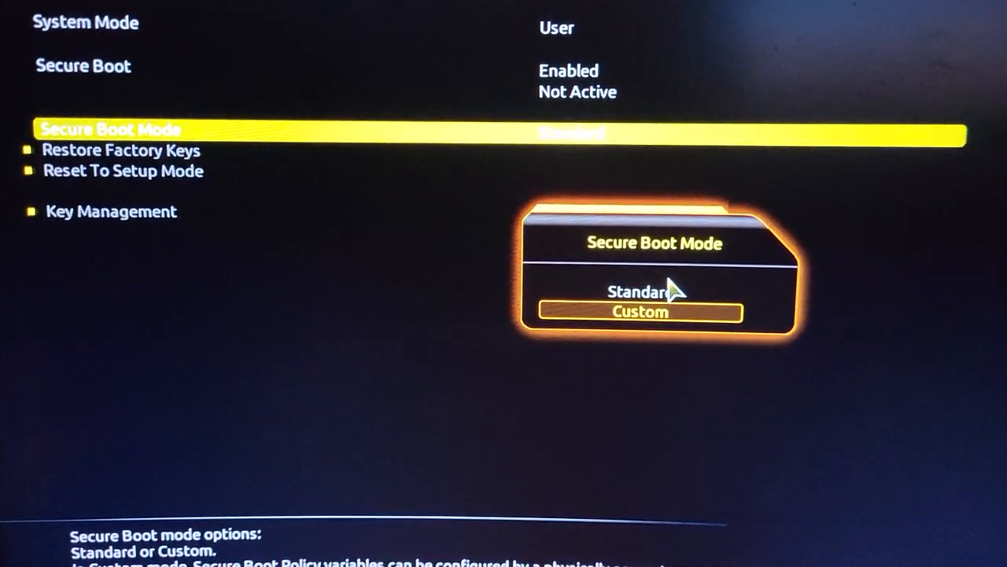
pyautogui.click(640, 311)
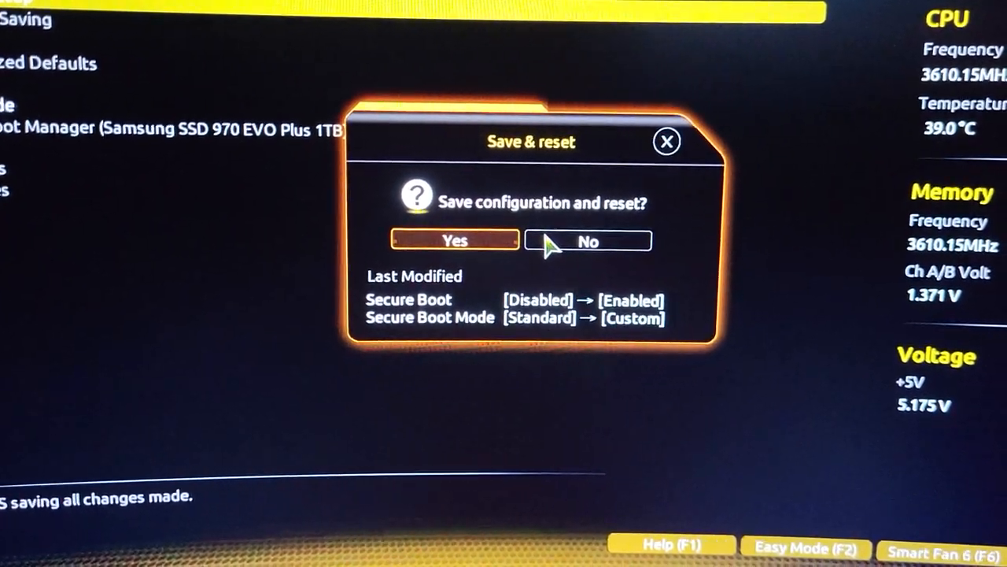
# Confirm Yes to save the BIOS changes and reset the PC.
pyautogui.click(455, 240)
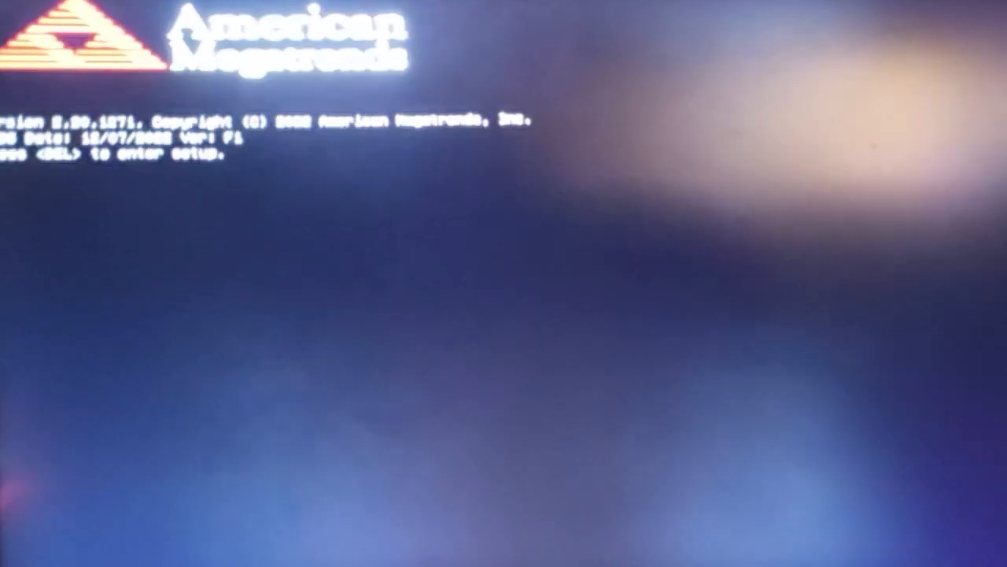